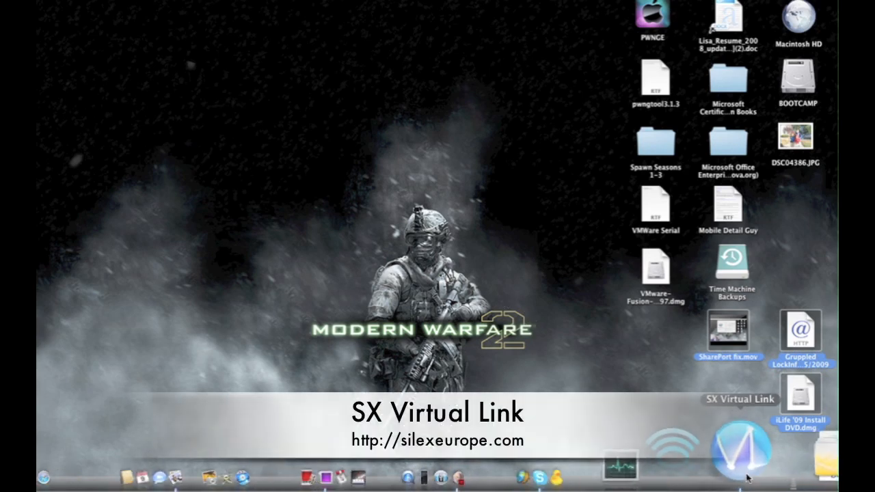
Launch SX Virtual Link and connect to the MICRONET FANTOM DRIVE storage device
left_click(740, 445)
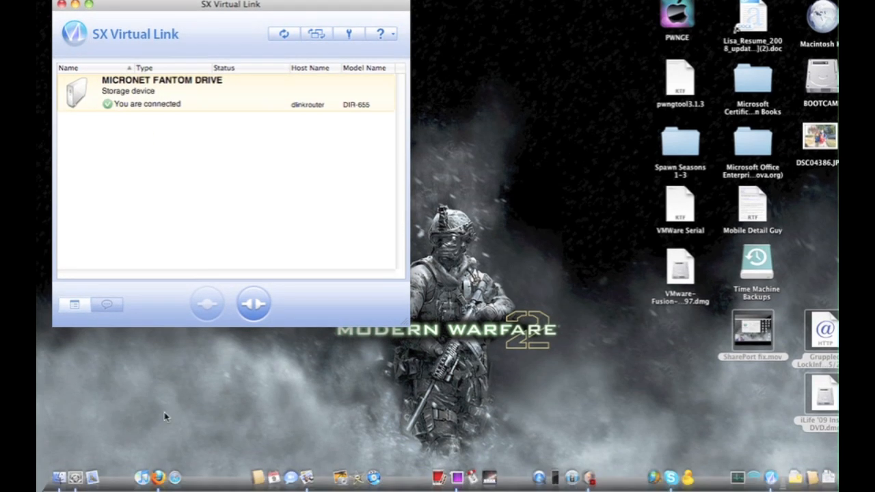
mouse_move(160, 472)
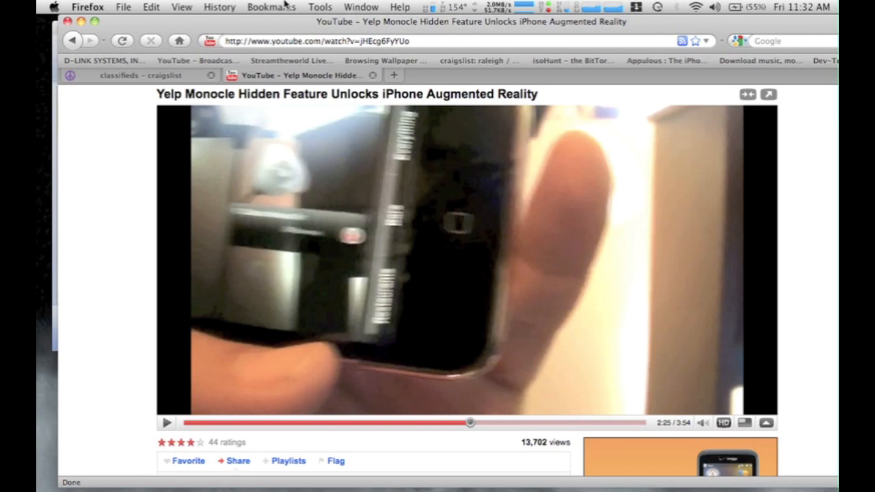
Open the 'silex technology – Device Server and Virtual Link' bookmark in Firefox
left_click(269, 8)
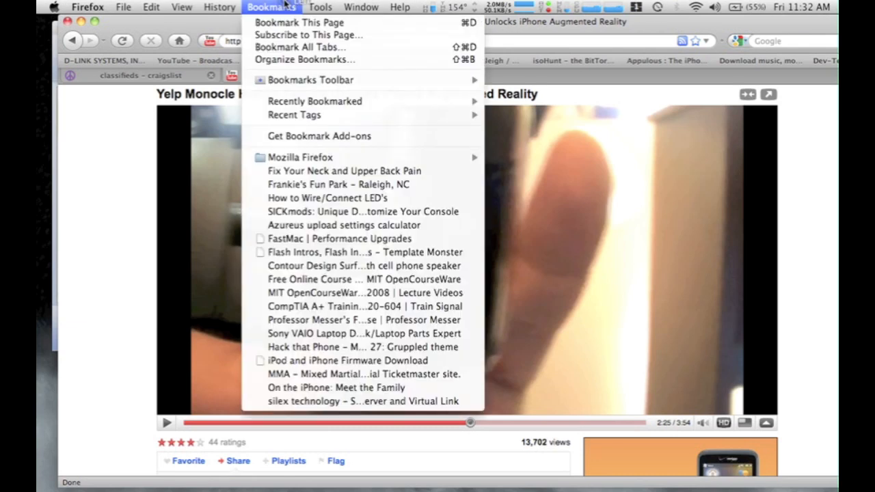
left_click(353, 402)
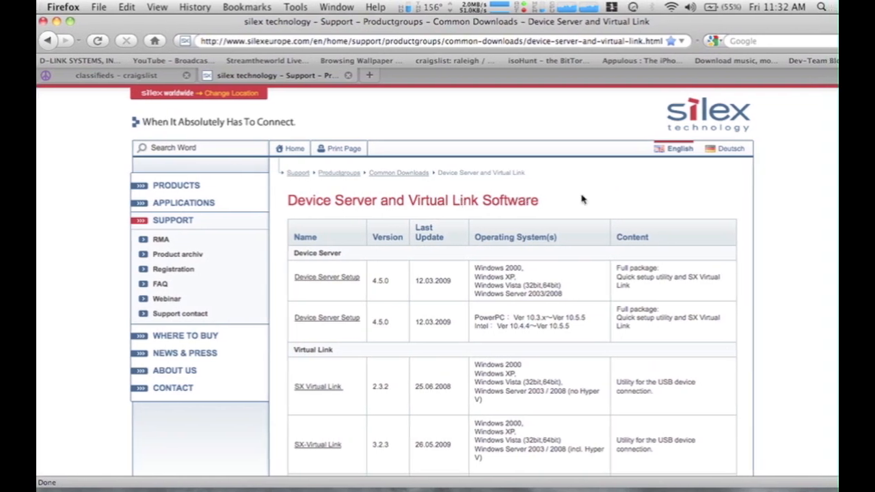
mouse_move(620, 202)
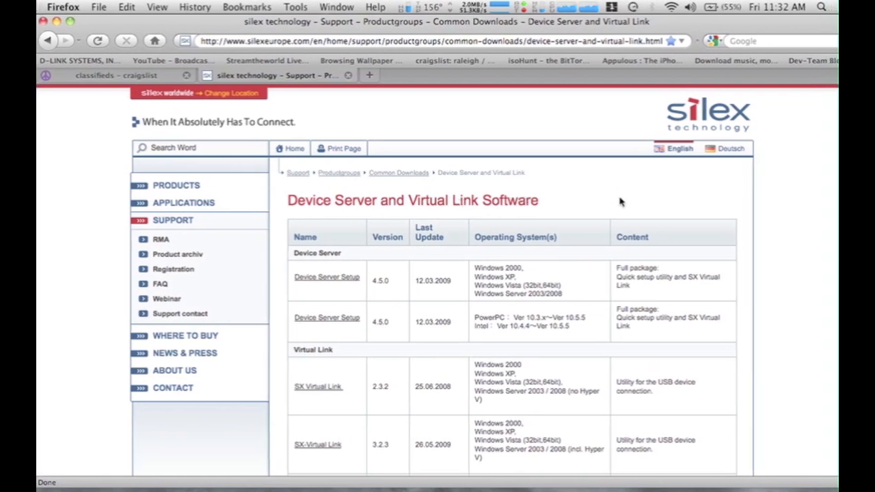
Scroll down to the Virtual Link list showing the Mac OS X SX Virtual Link 3.1.0 entry
scroll("down", 3)
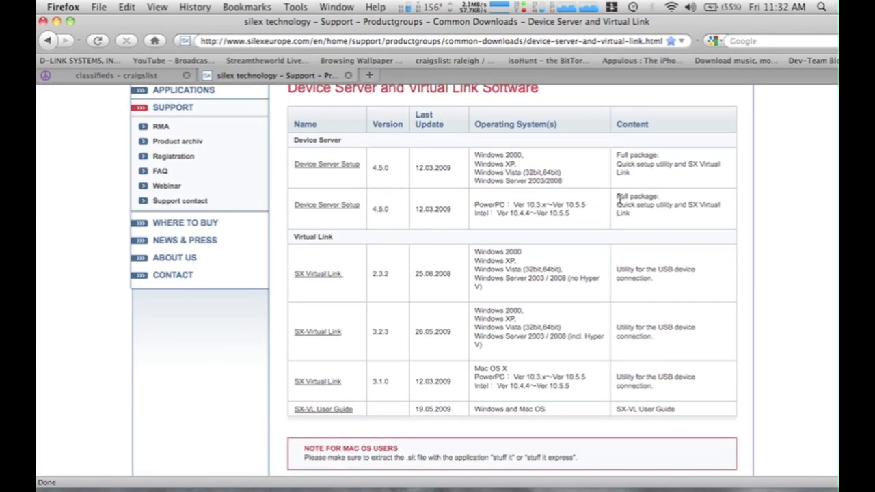